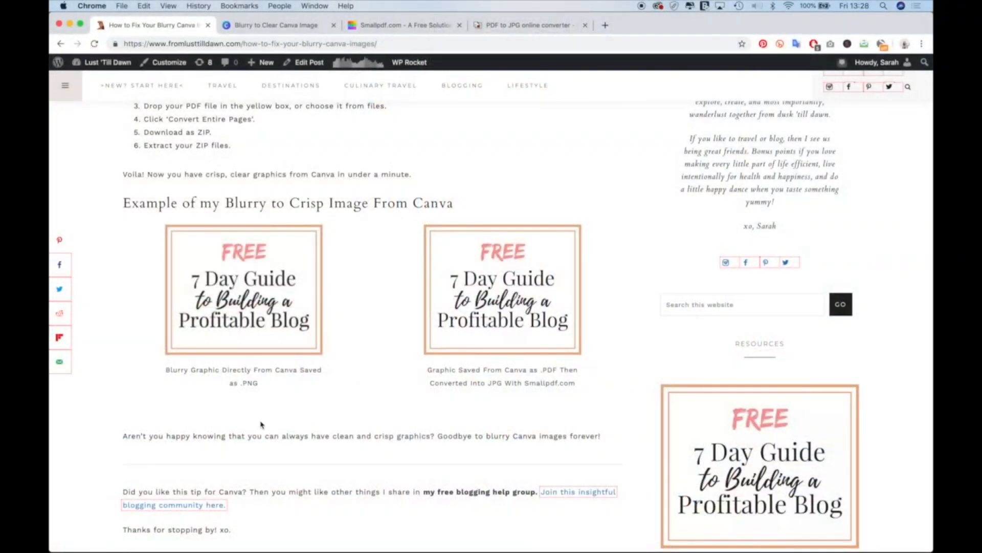
pyautogui.moveTo(124, 417)
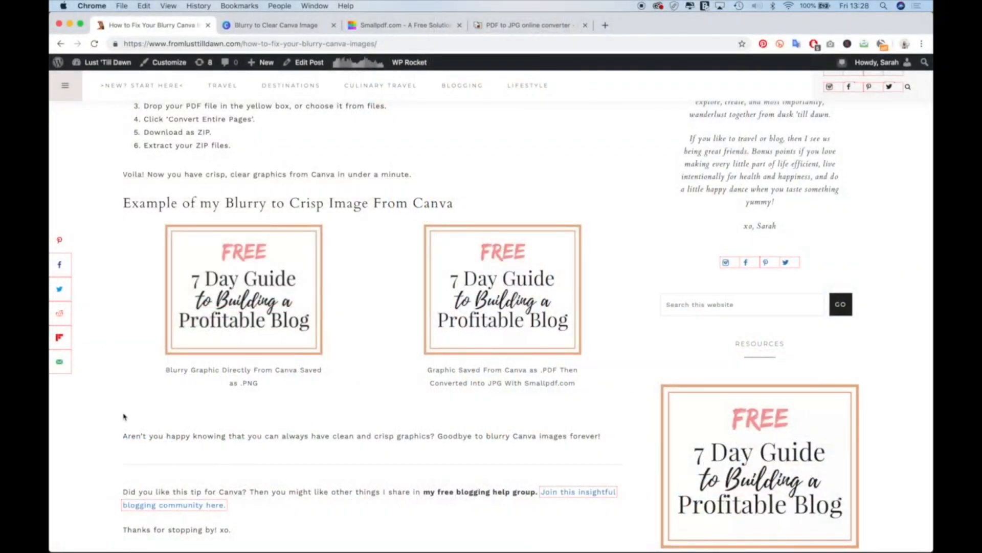
pyautogui.moveTo(374, 404)
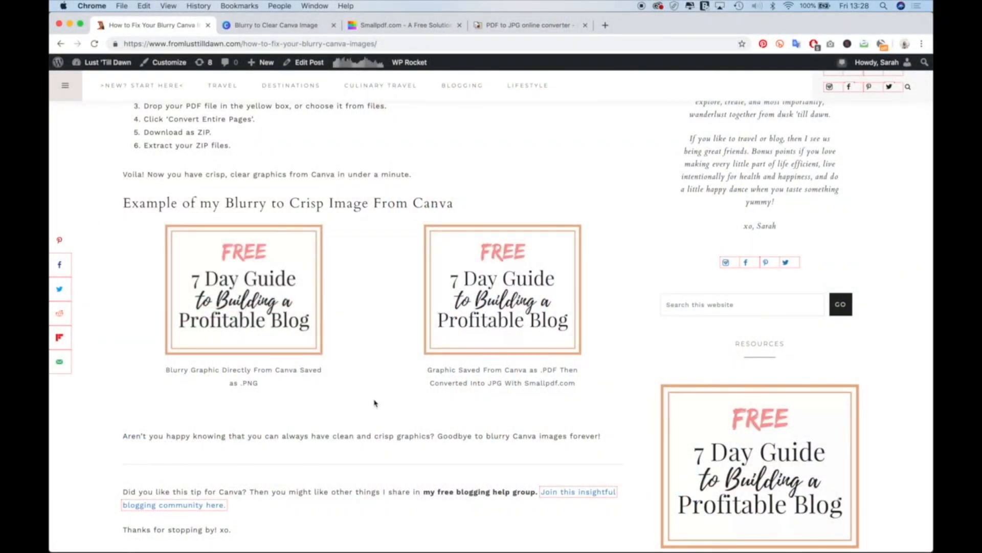
pyautogui.moveTo(641, 386)
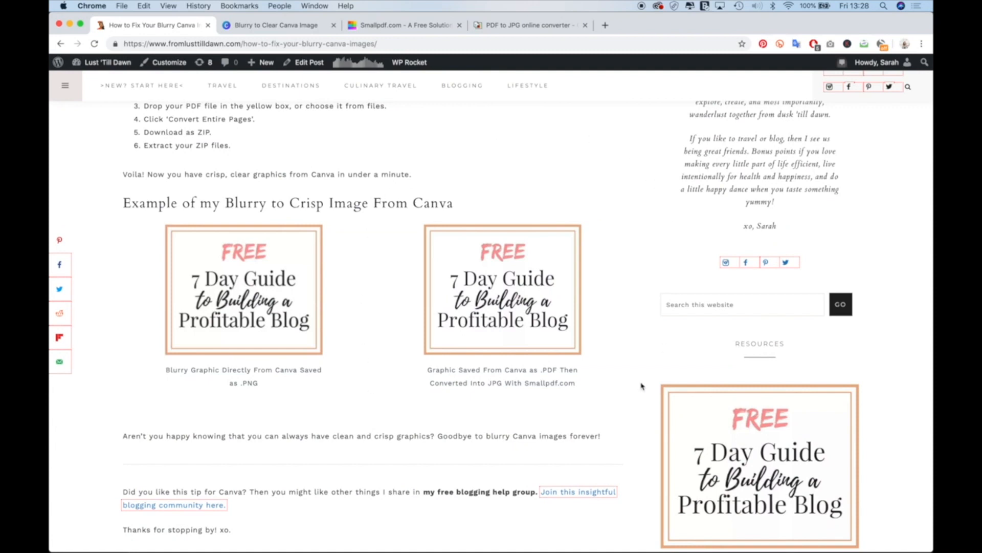
pyautogui.moveTo(624, 406)
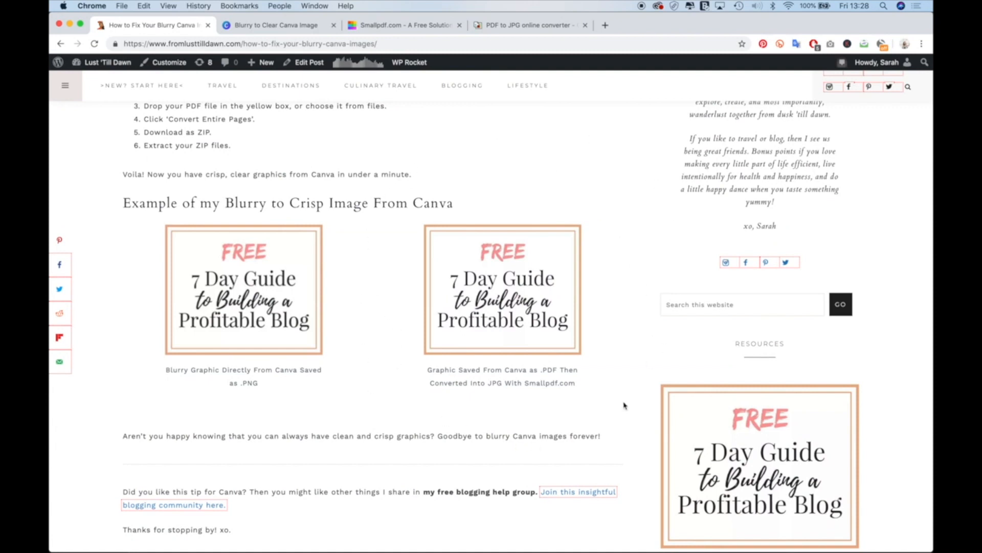
pyautogui.moveTo(739, 424)
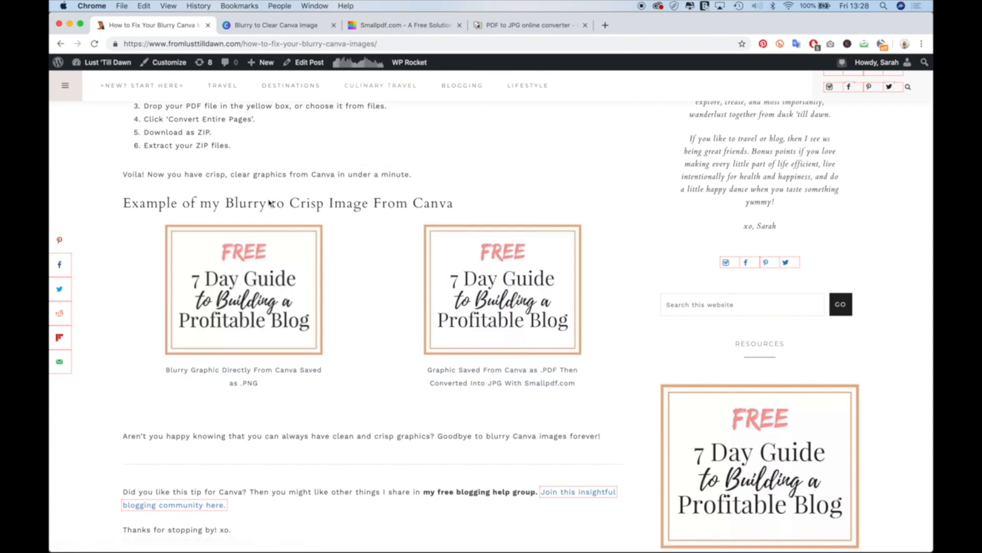
pyautogui.moveTo(293, 30)
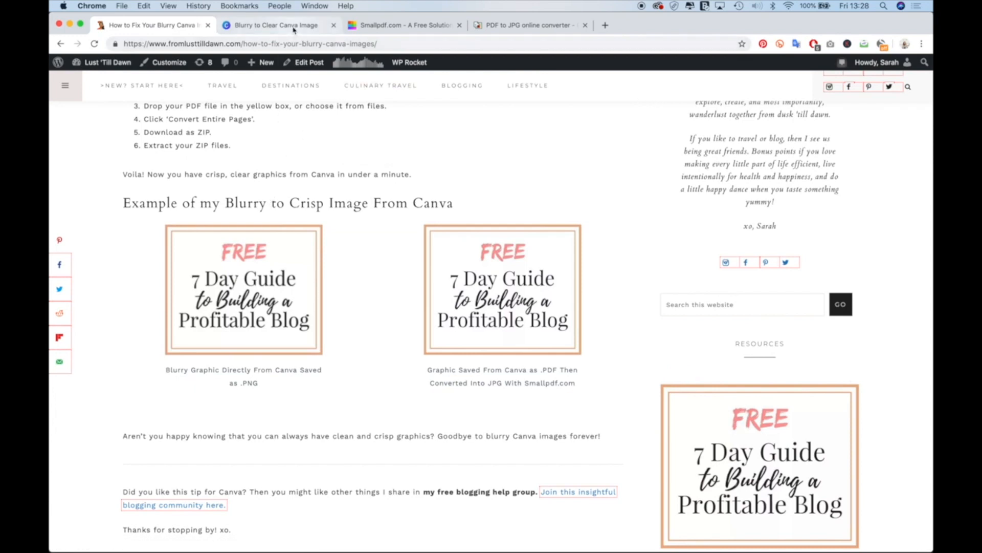
# Return to the Canva design and bring up its download options.
pyautogui.click(274, 25)
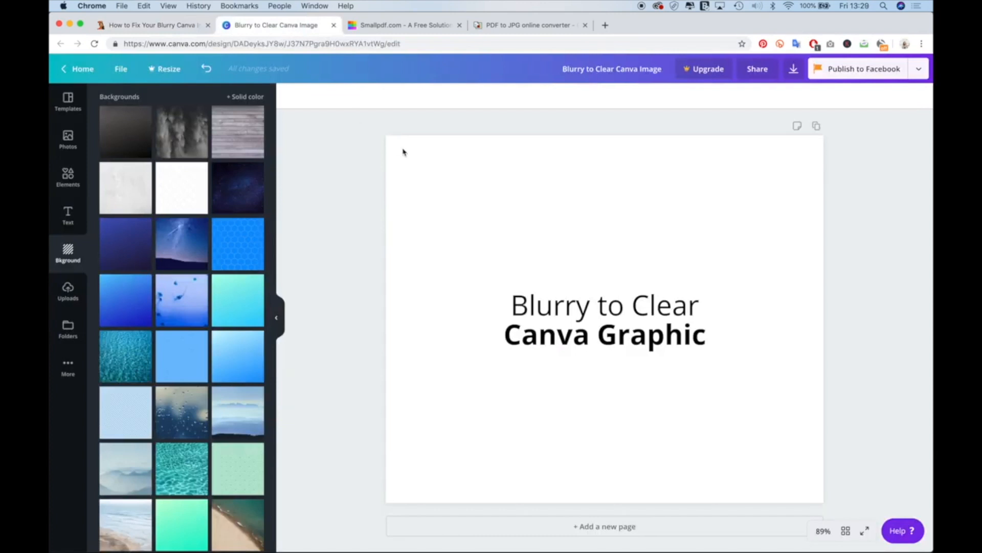
pyautogui.moveTo(487, 254)
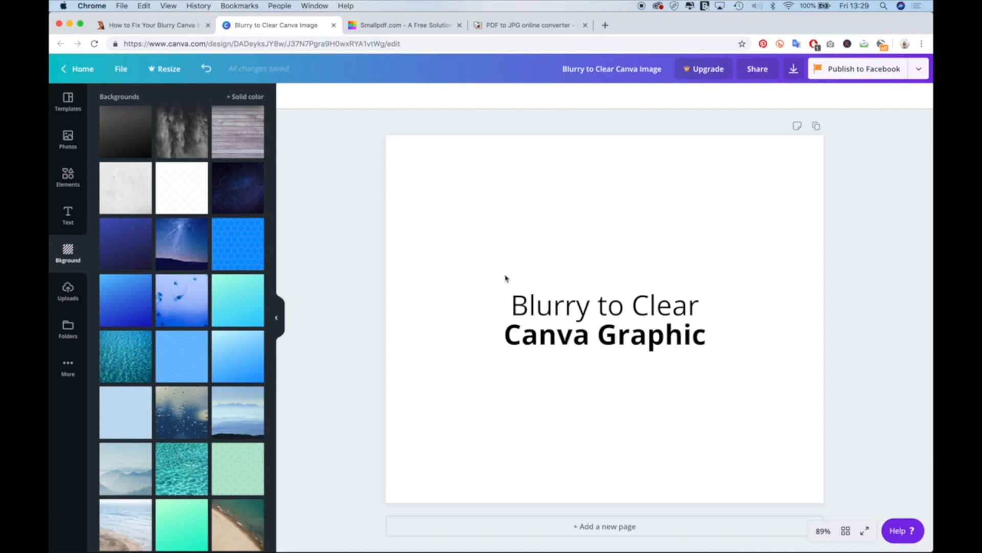
pyautogui.moveTo(729, 453)
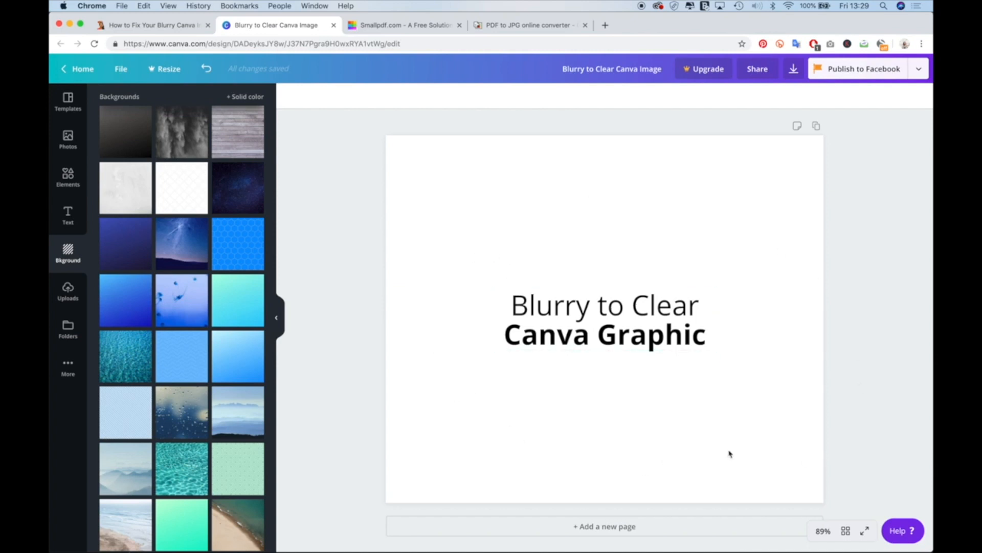
pyautogui.moveTo(801, 87)
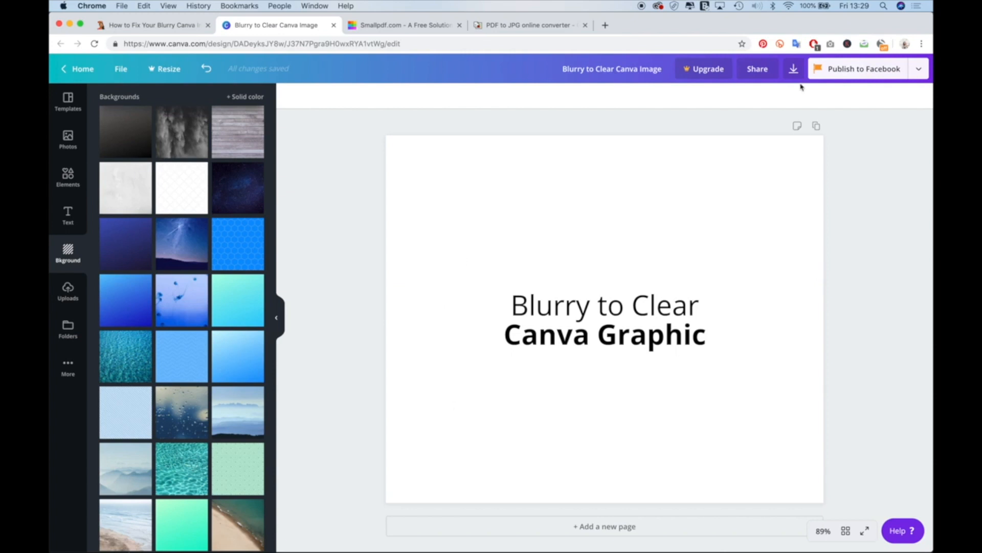
pyautogui.click(793, 68)
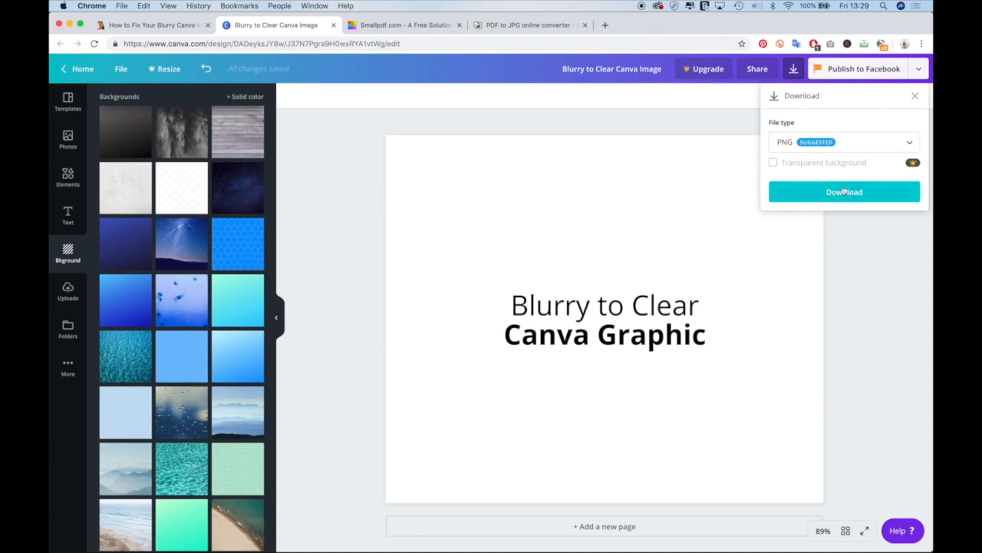
# Download the design as 'Blurry to Clear Canva Image.png' with PNG file type.
pyautogui.click(844, 191)
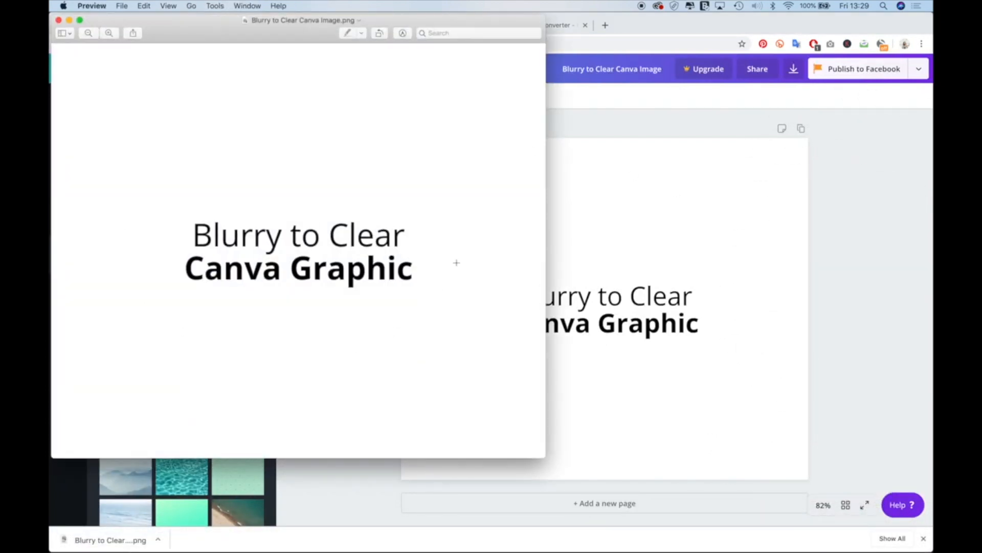
pyautogui.moveTo(617, 225)
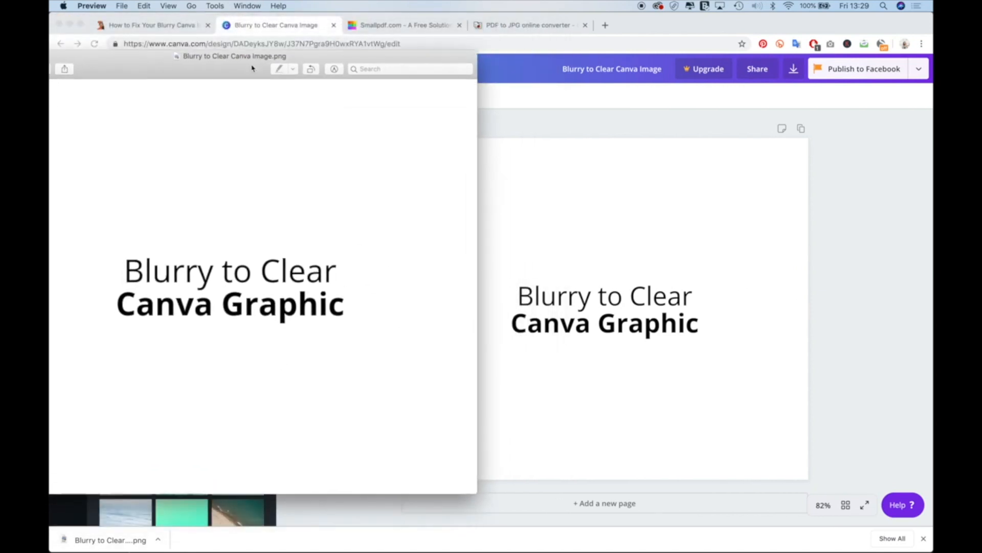
pyautogui.moveTo(296, 351)
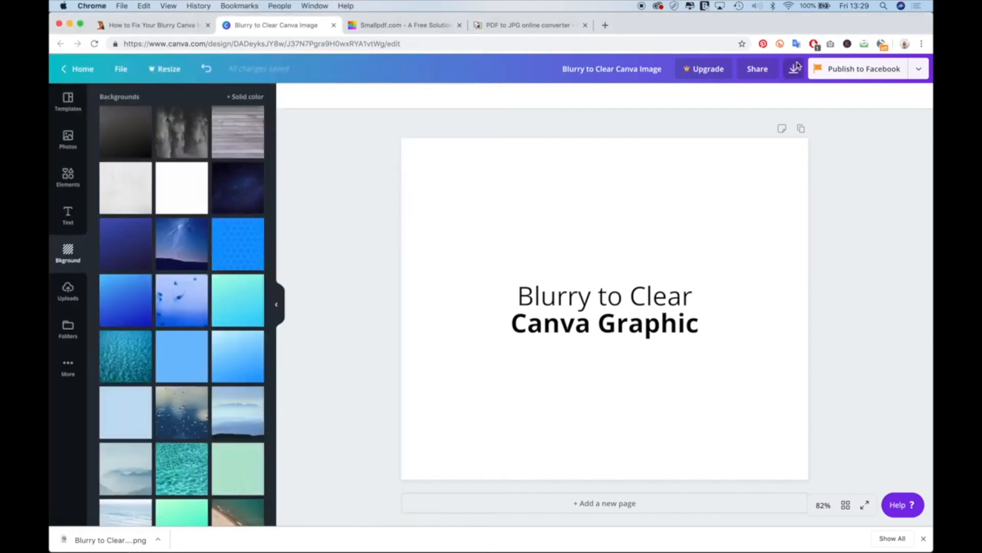
# Reopen the download options and change the file type to PDF Print.
pyautogui.click(794, 68)
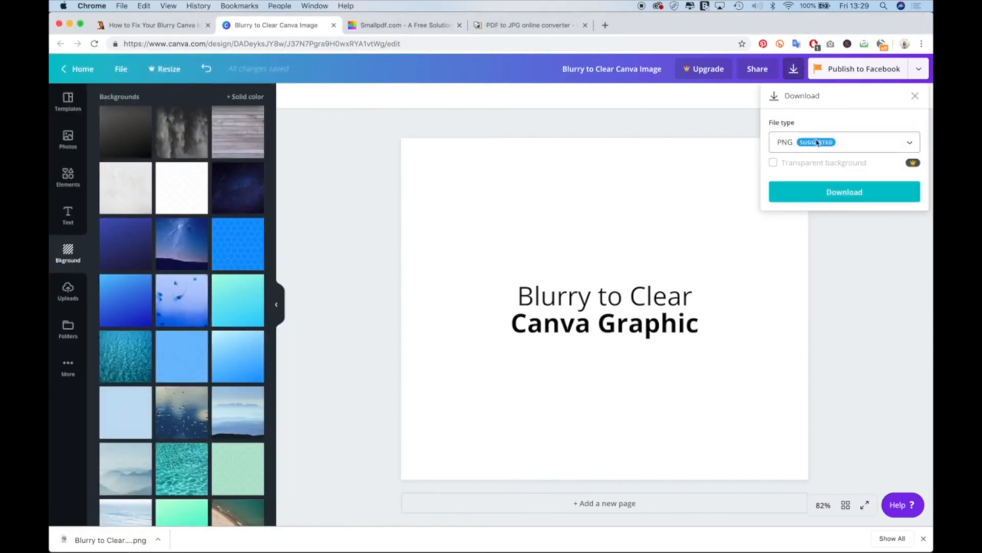
pyautogui.click(844, 142)
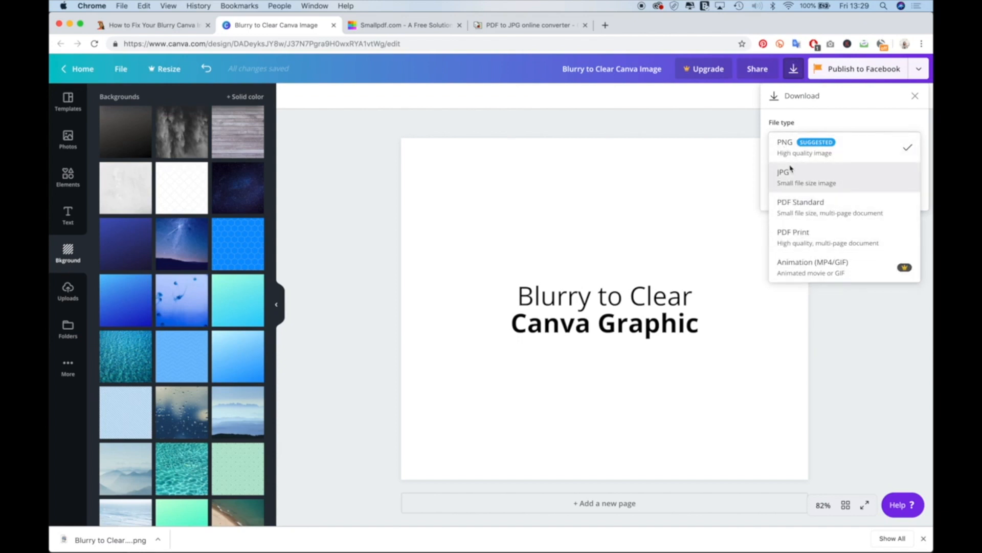
pyautogui.moveTo(798, 240)
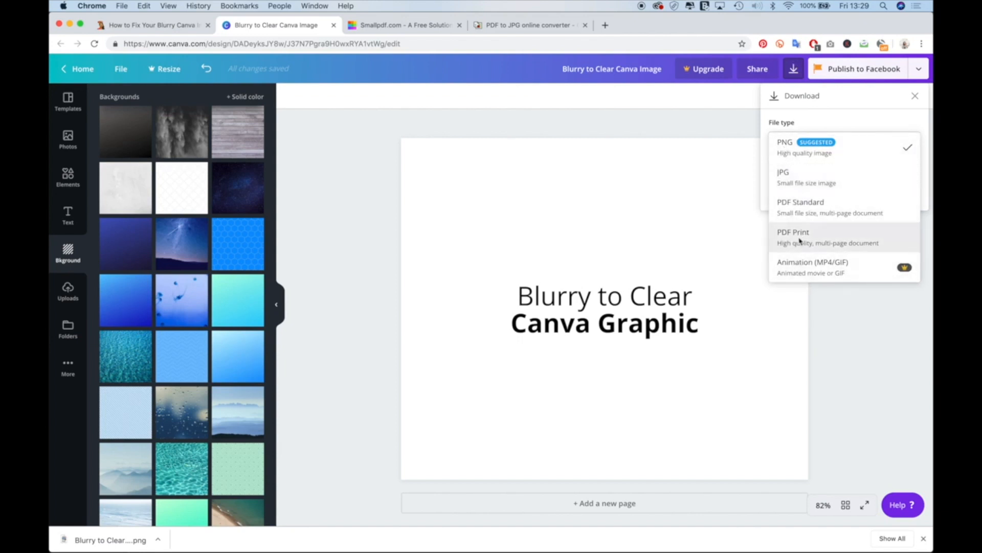
pyautogui.moveTo(796, 251)
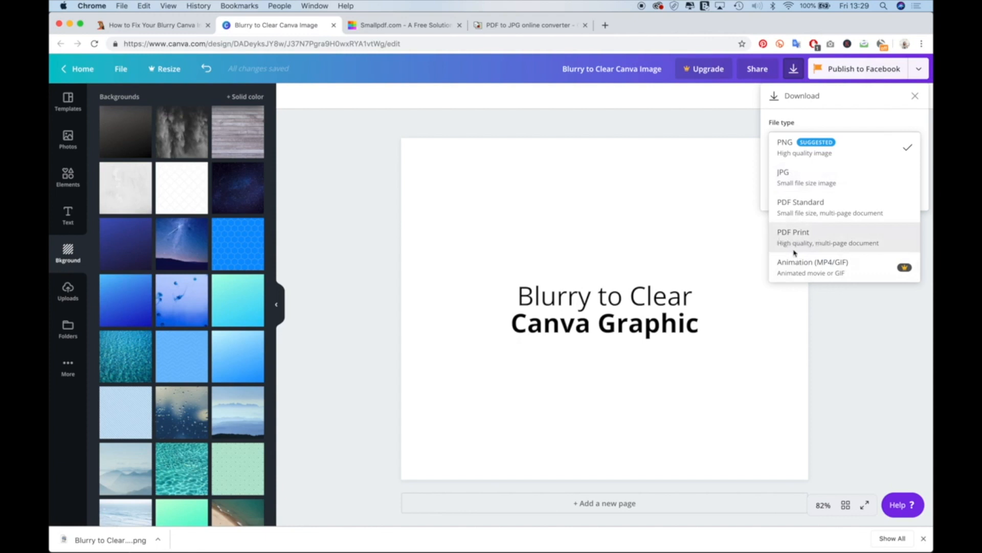
pyautogui.click(794, 237)
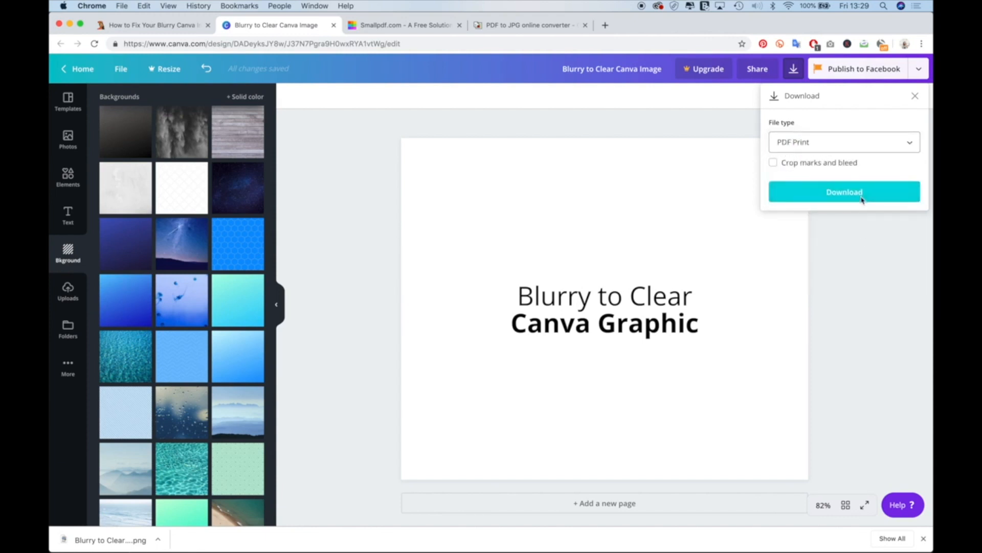
# Download the design as 'Blurry to Clear Canva Image.pdf' in PDF Print quality.
pyautogui.click(844, 192)
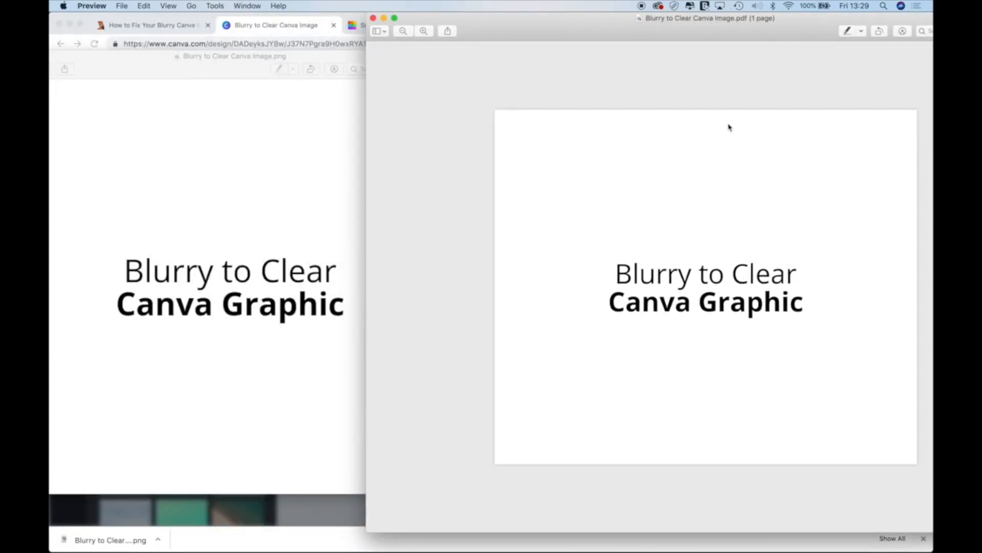
pyautogui.moveTo(272, 118)
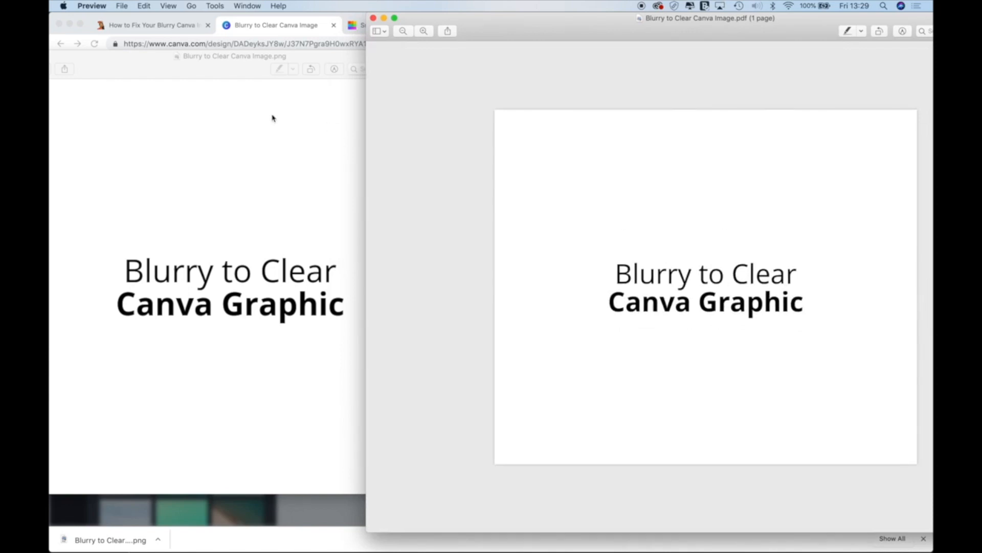
pyautogui.moveTo(356, 75)
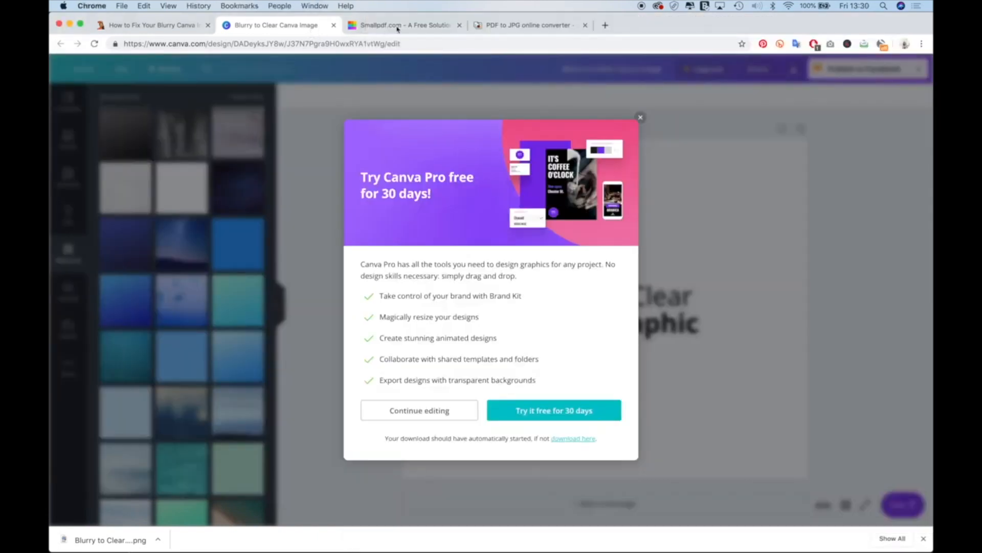
pyautogui.click(404, 25)
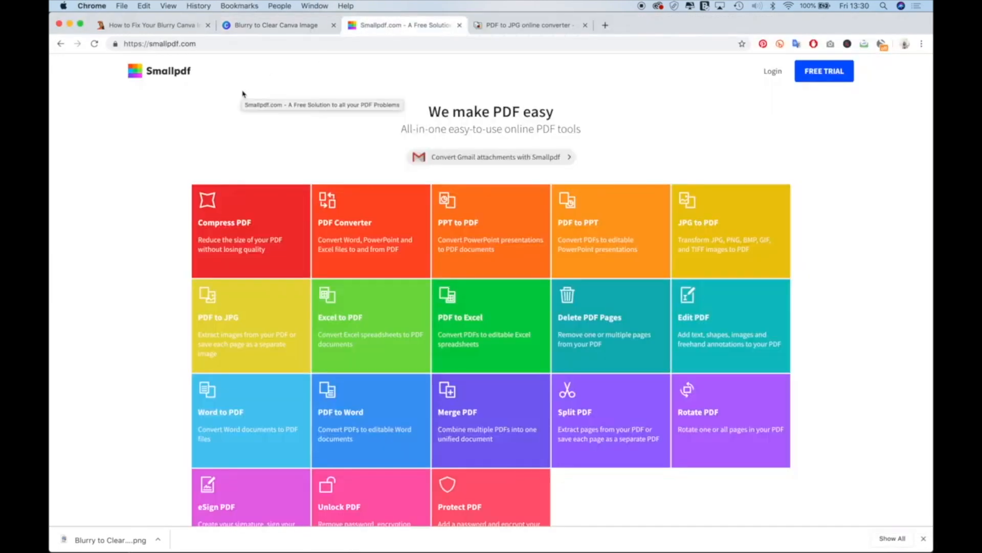
pyautogui.moveTo(159, 70)
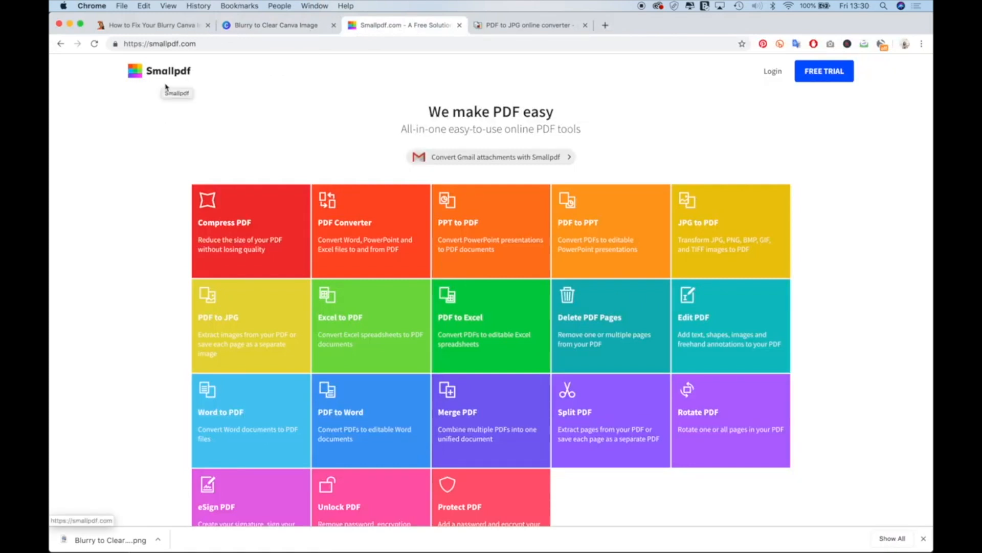
pyautogui.moveTo(238, 347)
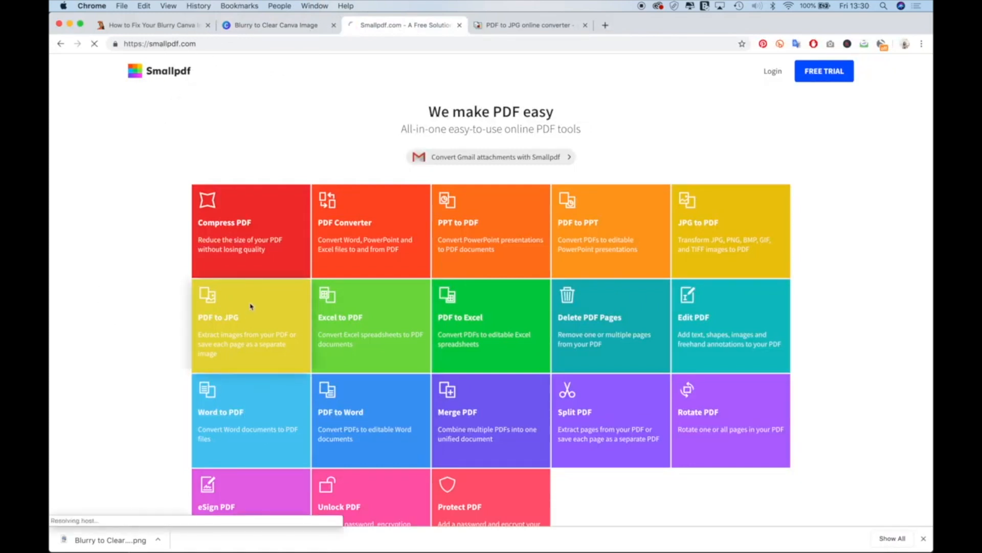
pyautogui.click(251, 316)
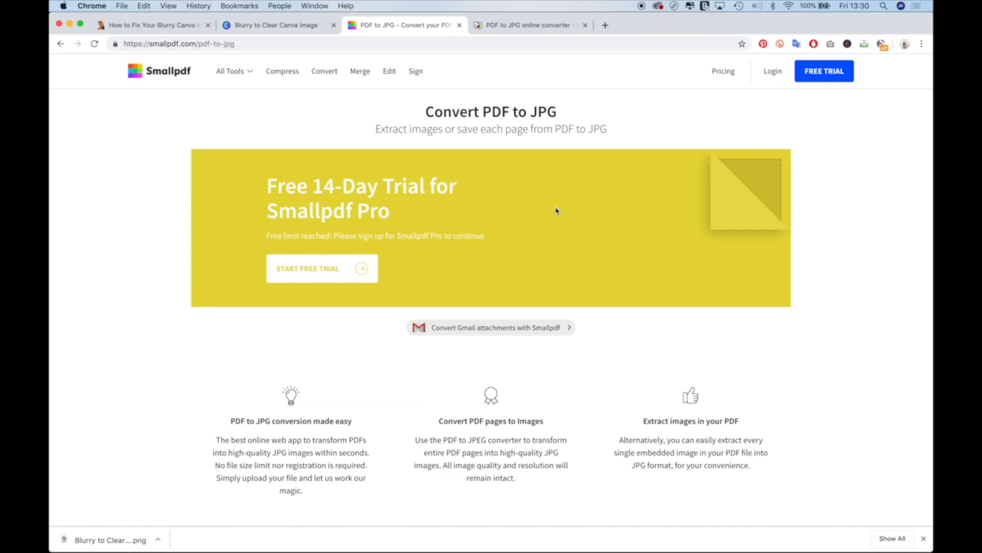
pyautogui.moveTo(507, 224)
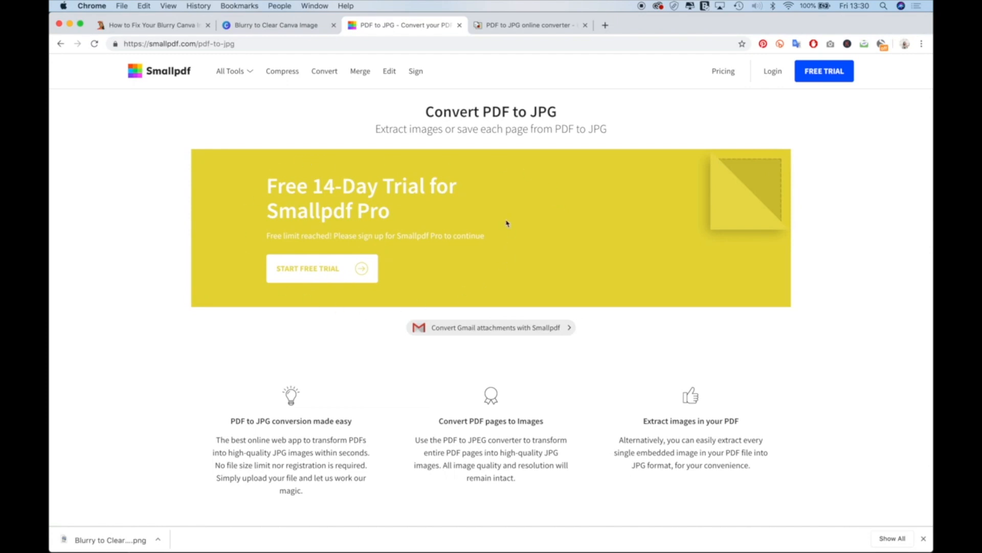
pyautogui.moveTo(456, 328)
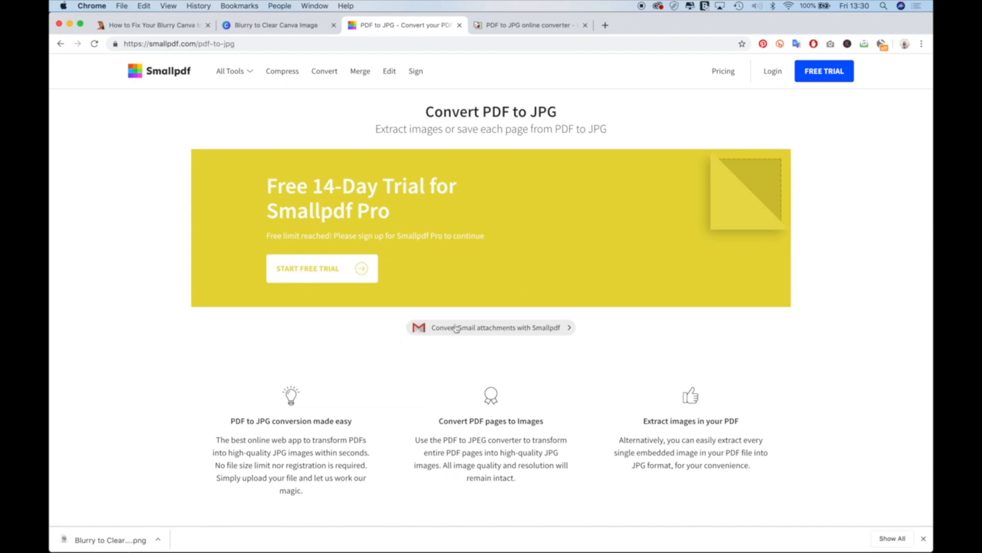
pyautogui.moveTo(537, 285)
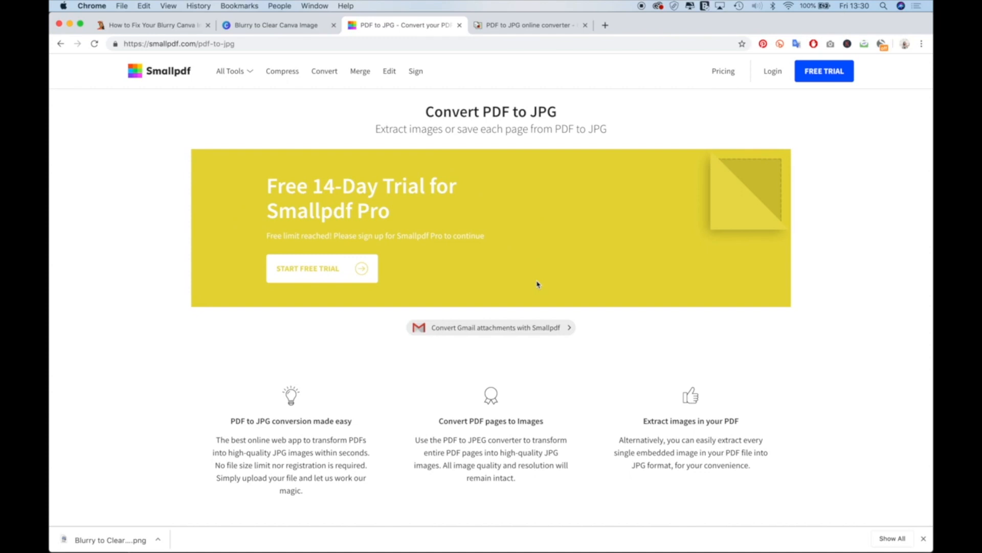
pyautogui.moveTo(567, 449)
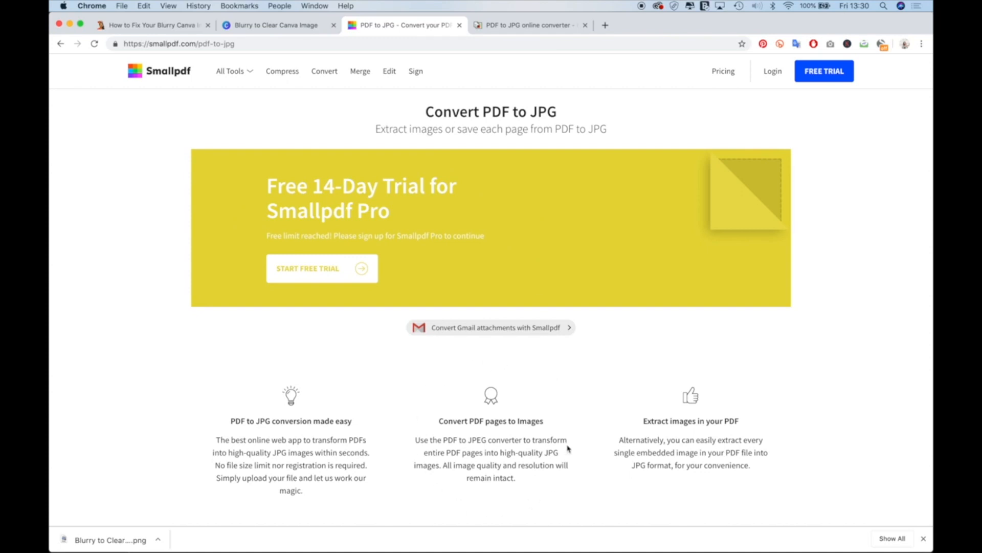
pyautogui.moveTo(541, 500)
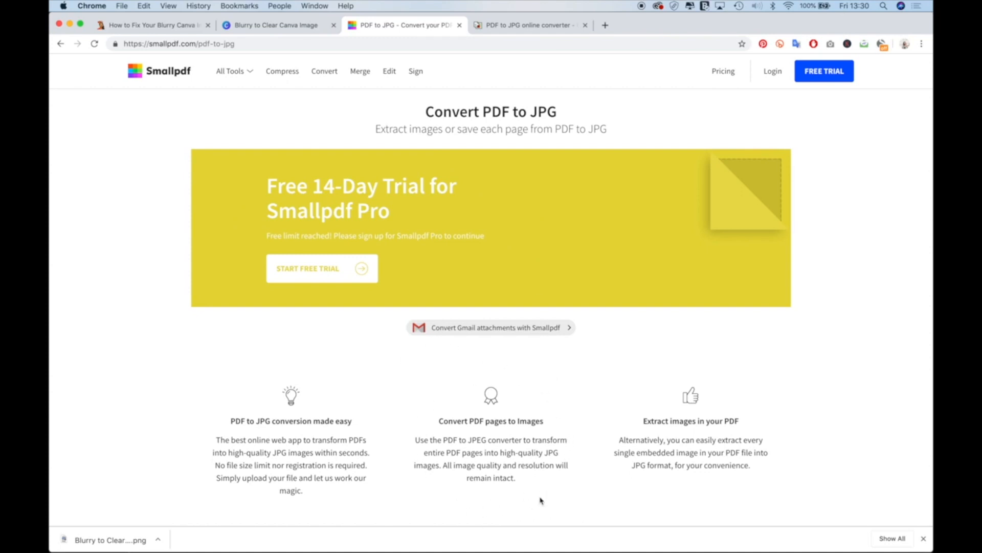
pyautogui.moveTo(709, 491)
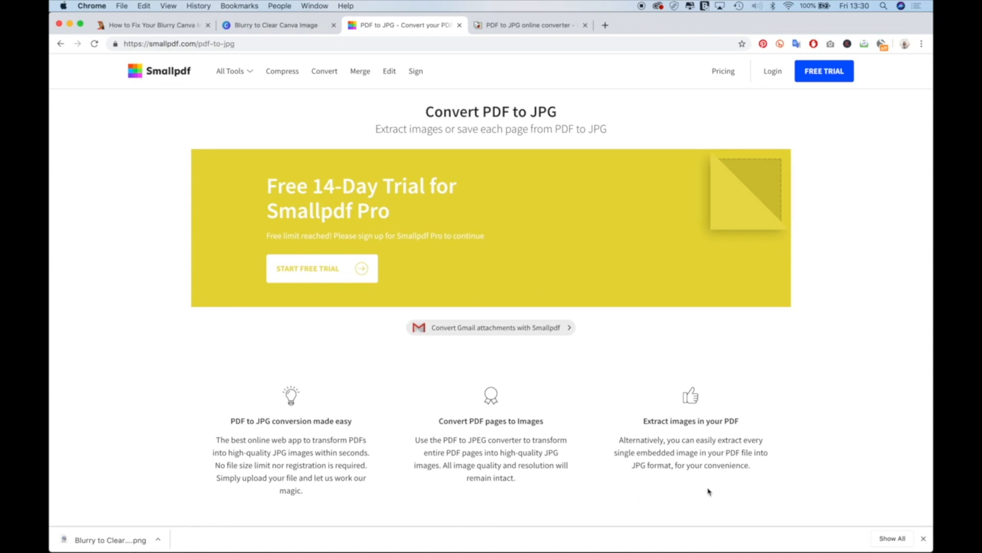
pyautogui.moveTo(570, 348)
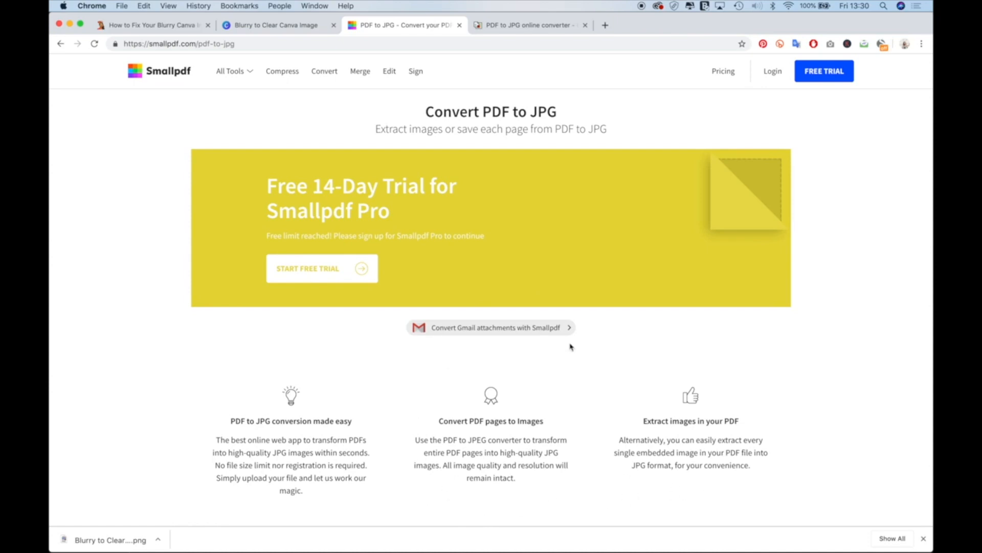
pyautogui.moveTo(414, 431)
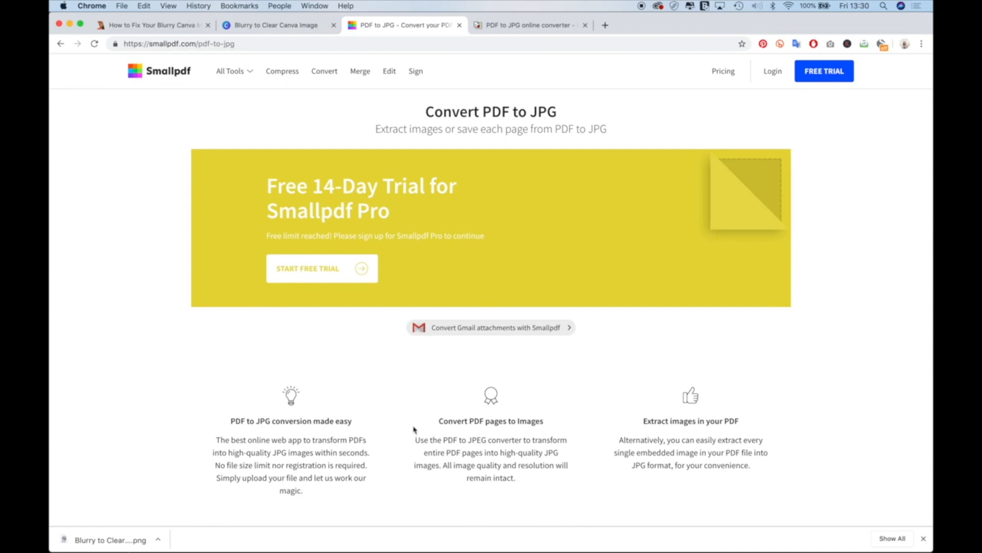
pyautogui.moveTo(396, 406)
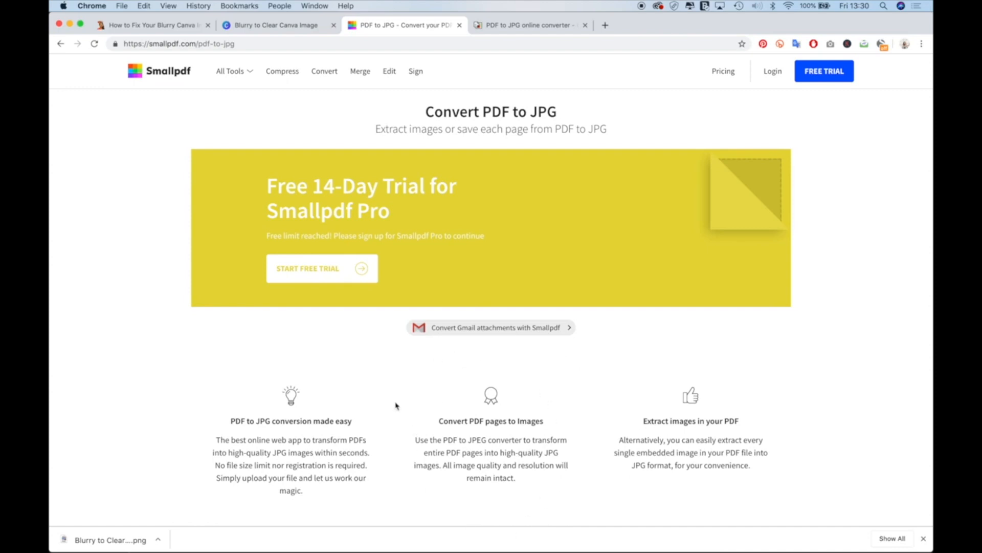
pyautogui.moveTo(306, 268)
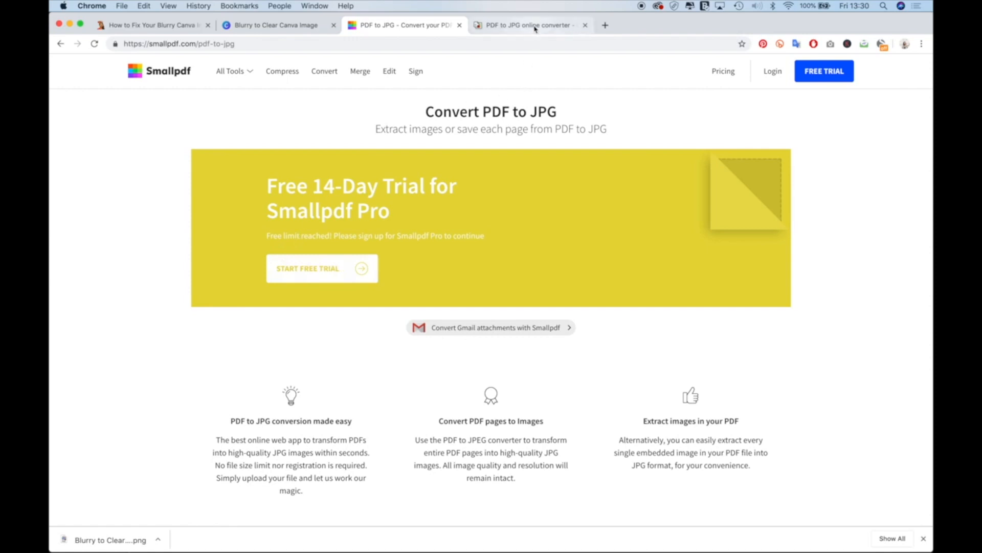
# Upload 'Blurry to Clear Canva Image.pdf' to the pdf2jpg.net converter.
pyautogui.click(527, 25)
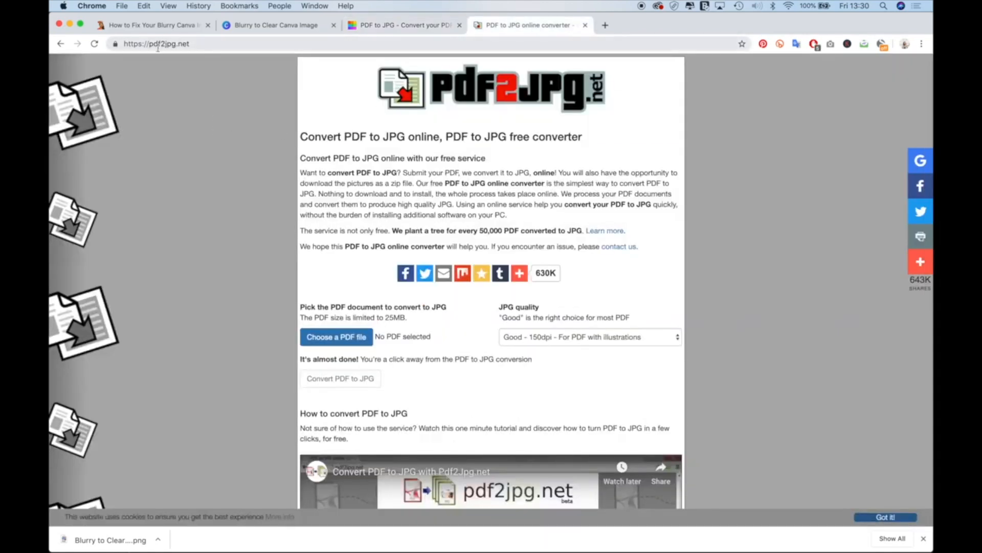
pyautogui.moveTo(369, 81)
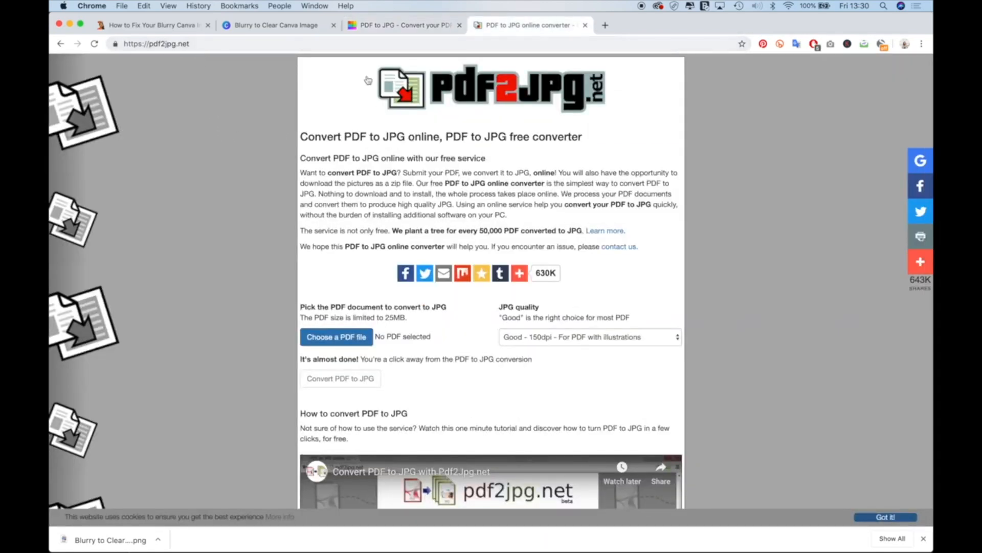
pyautogui.click(336, 337)
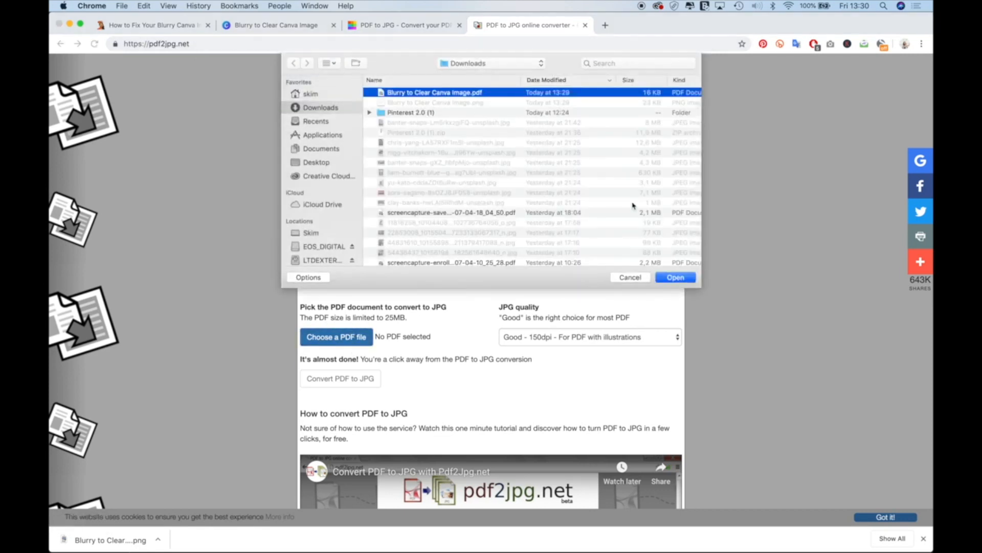
pyautogui.click(675, 277)
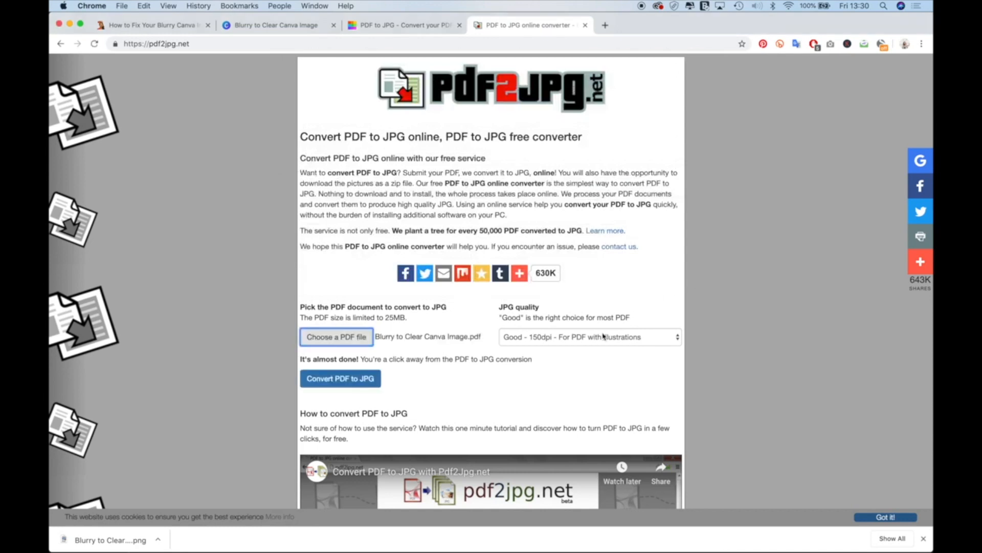
# Set JPG quality to Excellent - 300dpi and convert the PDF to JPG.
pyautogui.click(588, 336)
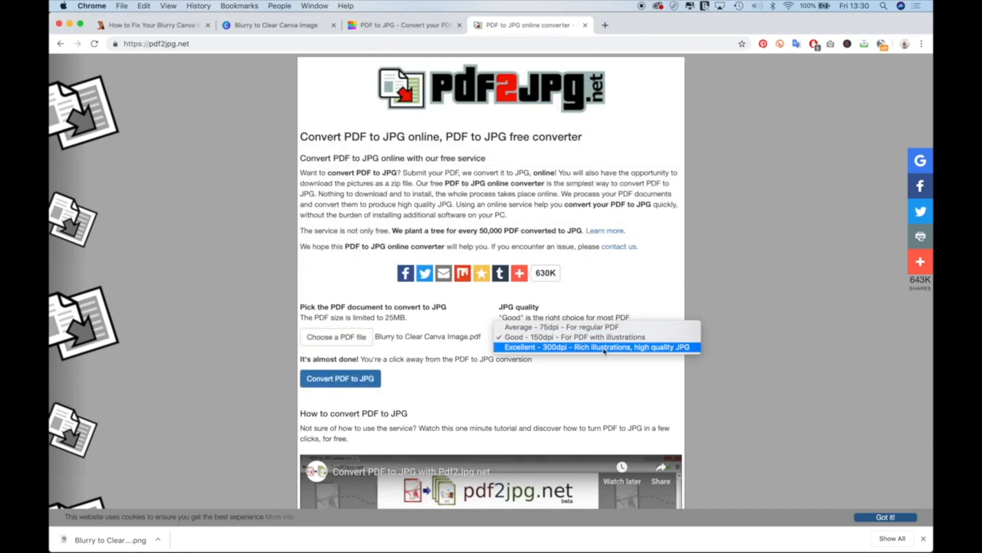
pyautogui.click(597, 347)
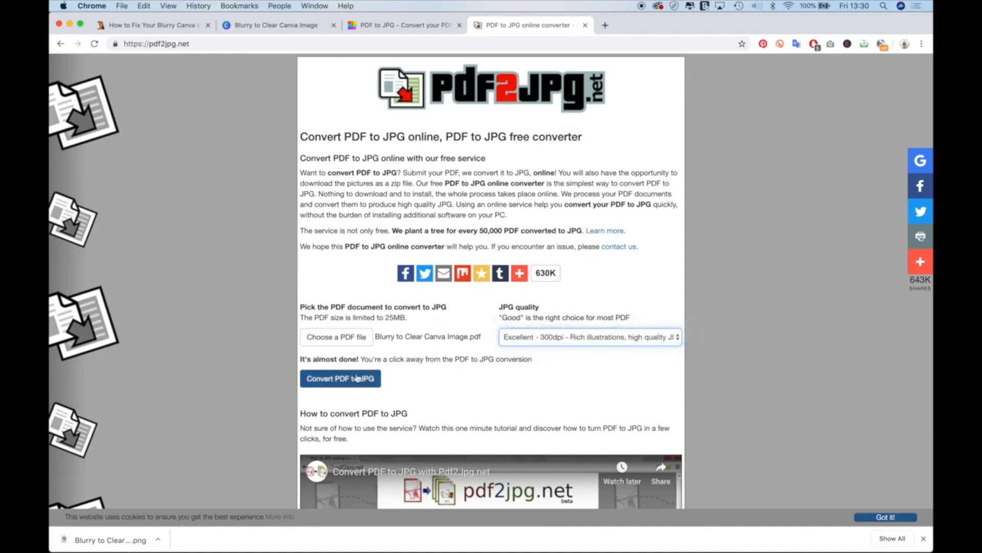
pyautogui.click(340, 378)
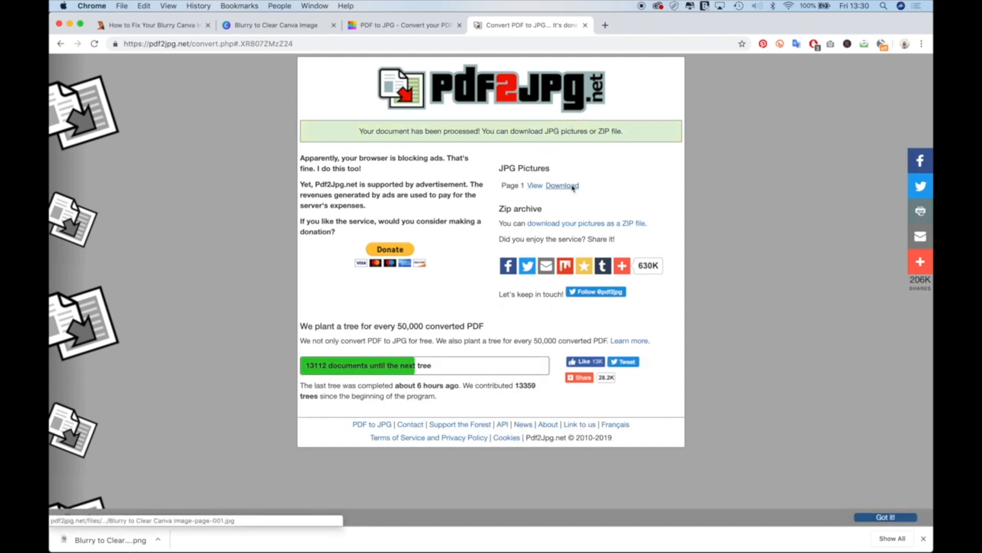
# View the converted page 1 JPG beside the earlier PNG in Preview.
pyautogui.click(533, 186)
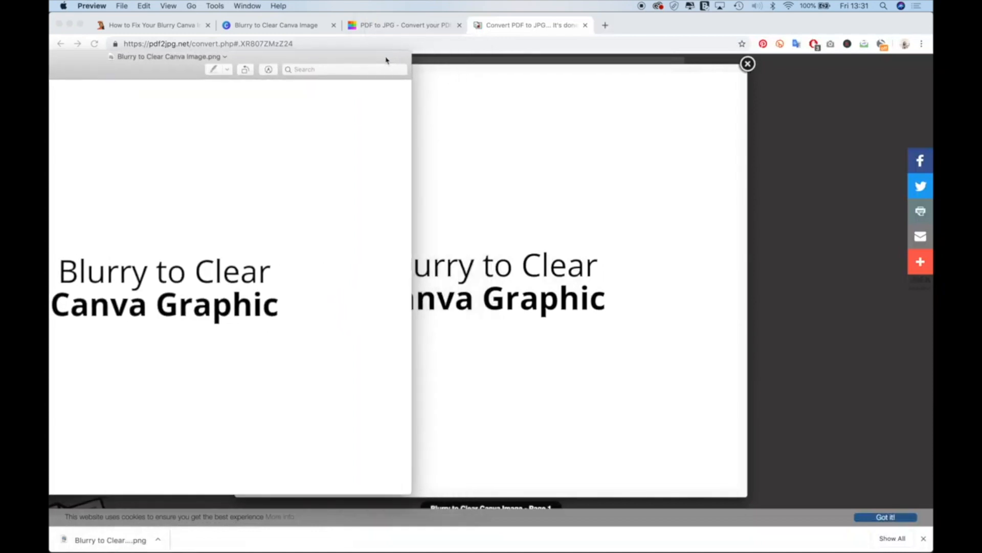
pyautogui.moveTo(349, 332)
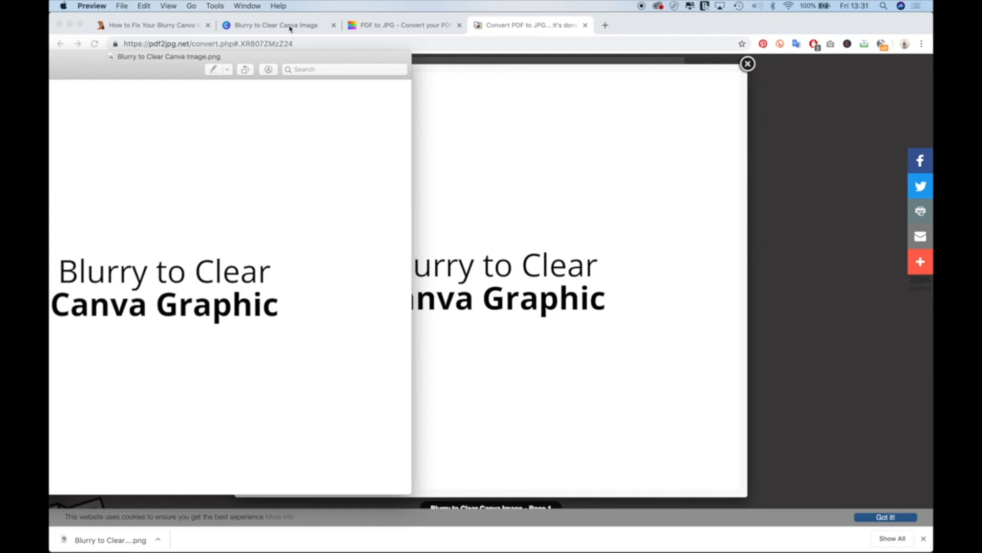
pyautogui.click(276, 25)
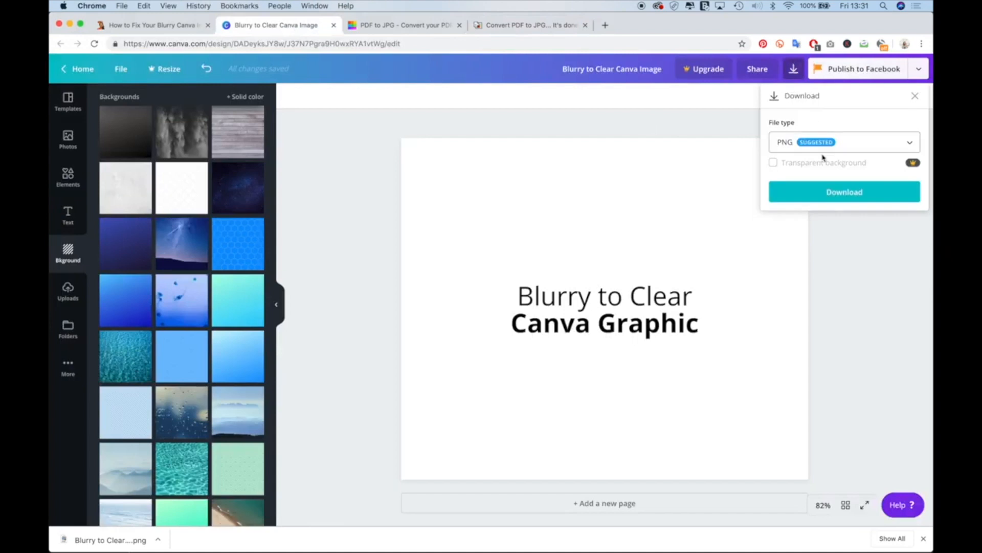
pyautogui.click(844, 142)
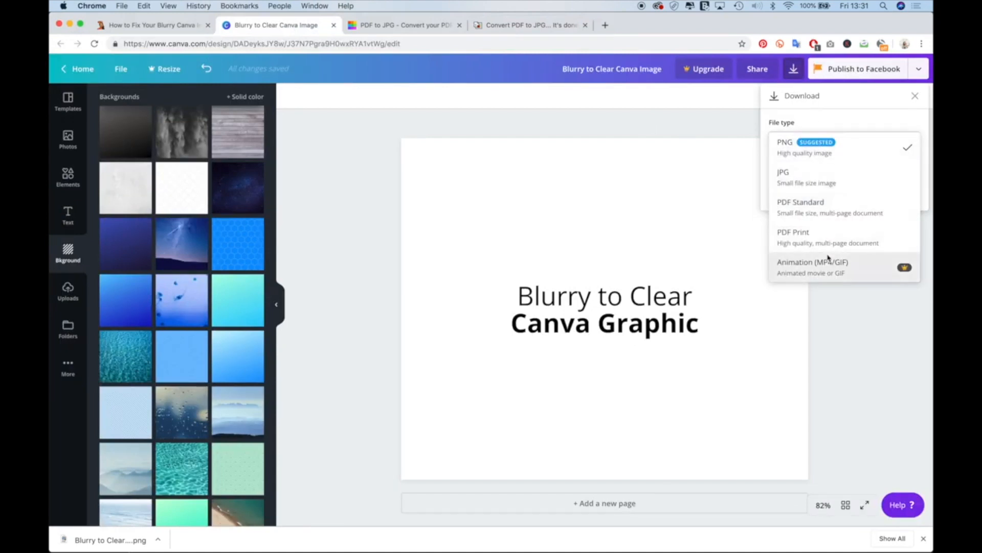
pyautogui.moveTo(852, 223)
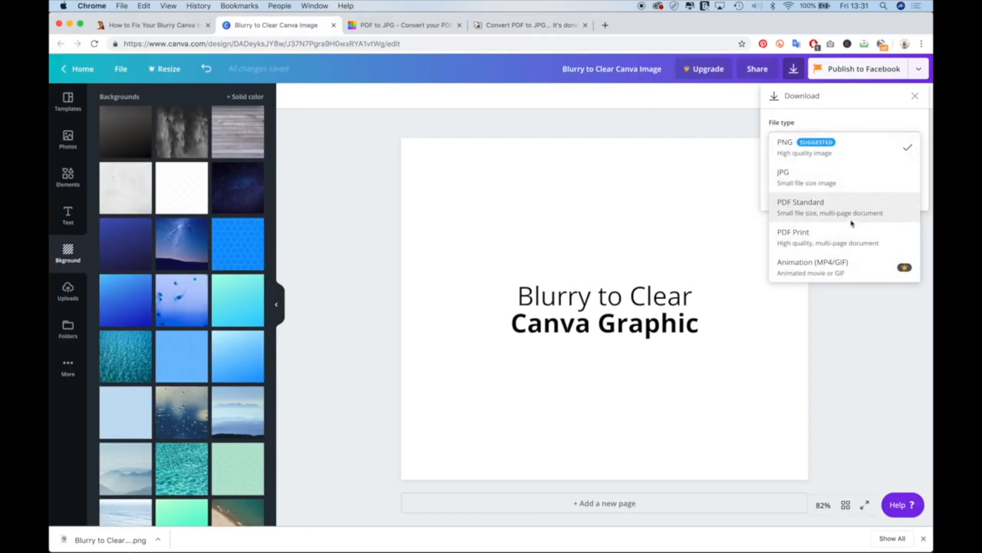
pyautogui.moveTo(855, 255)
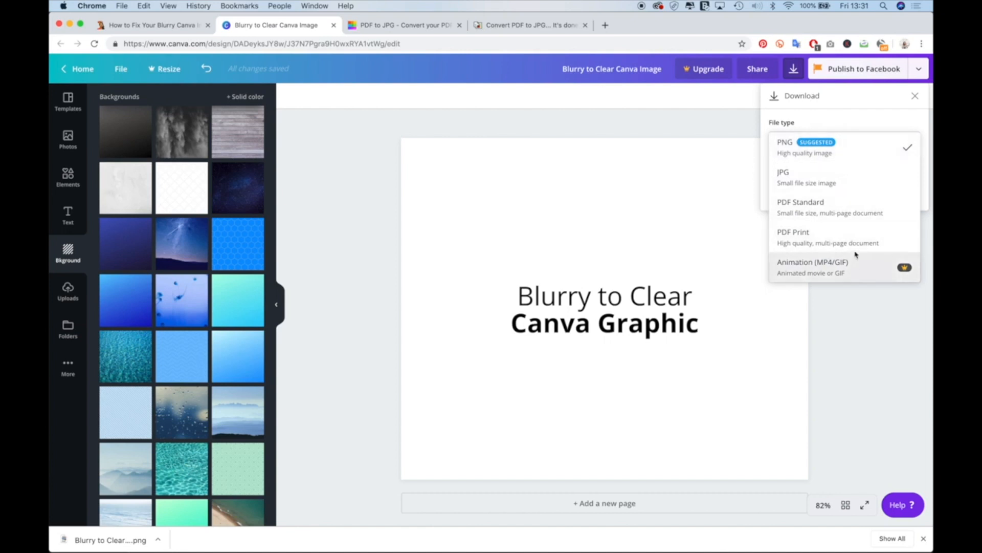
pyautogui.moveTo(841, 125)
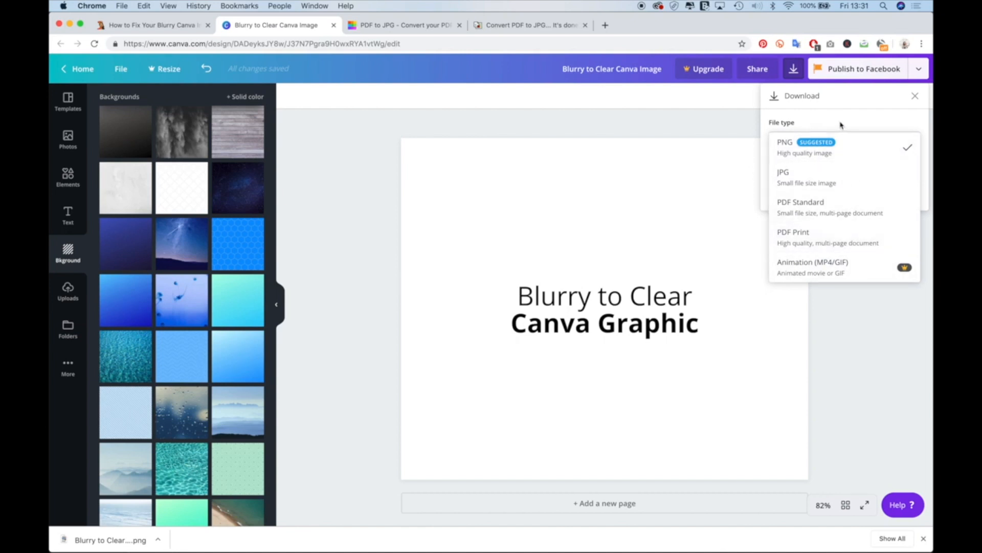
pyautogui.click(785, 147)
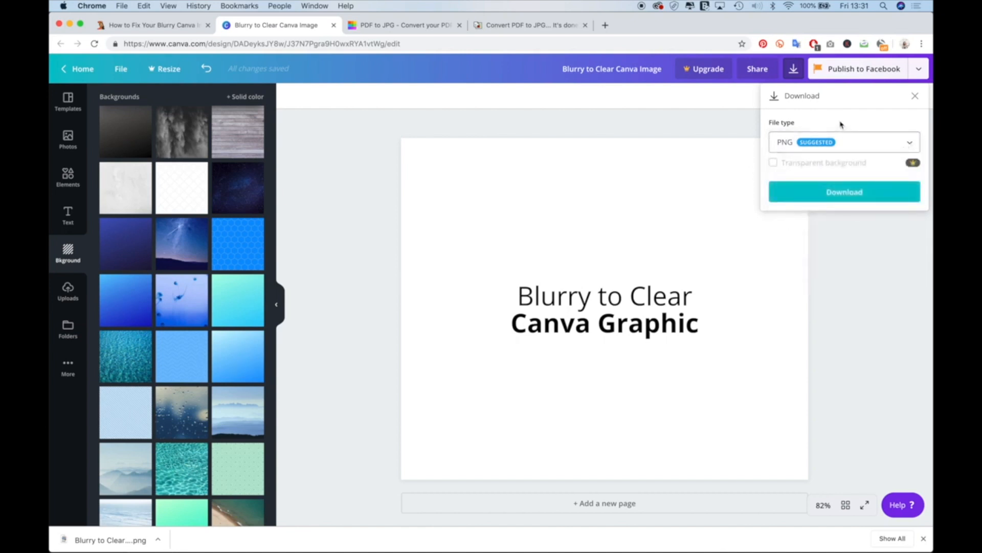
pyautogui.click(404, 26)
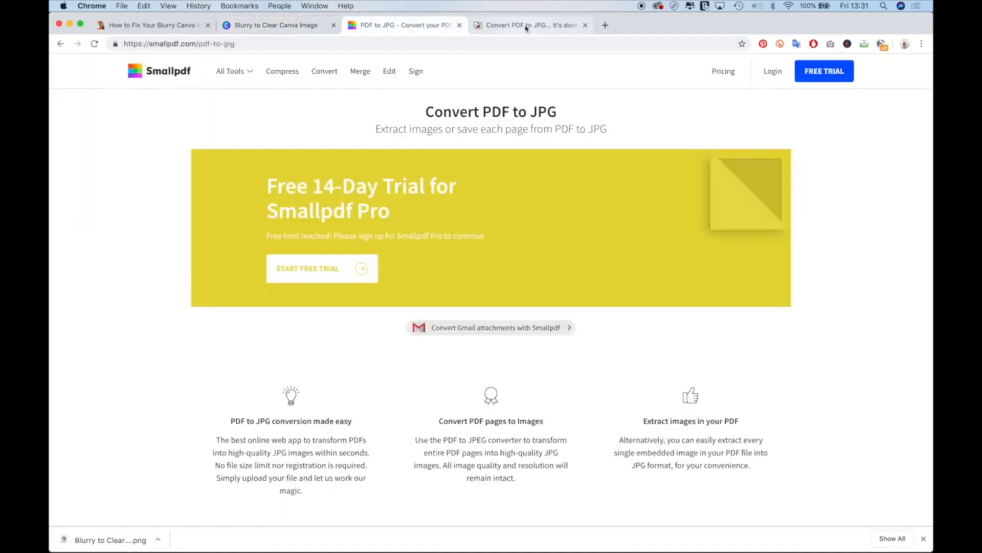
pyautogui.click(529, 25)
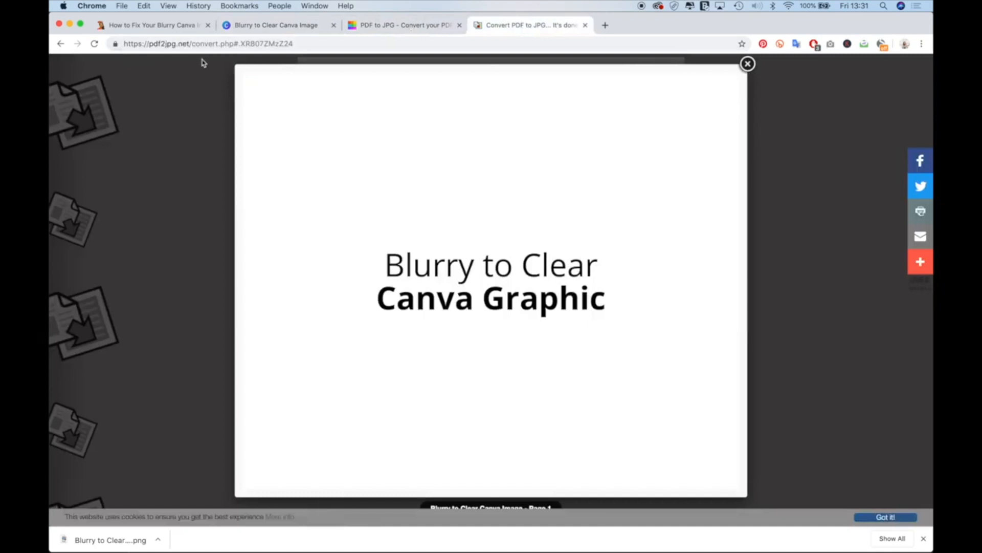
pyautogui.moveTo(535, 22)
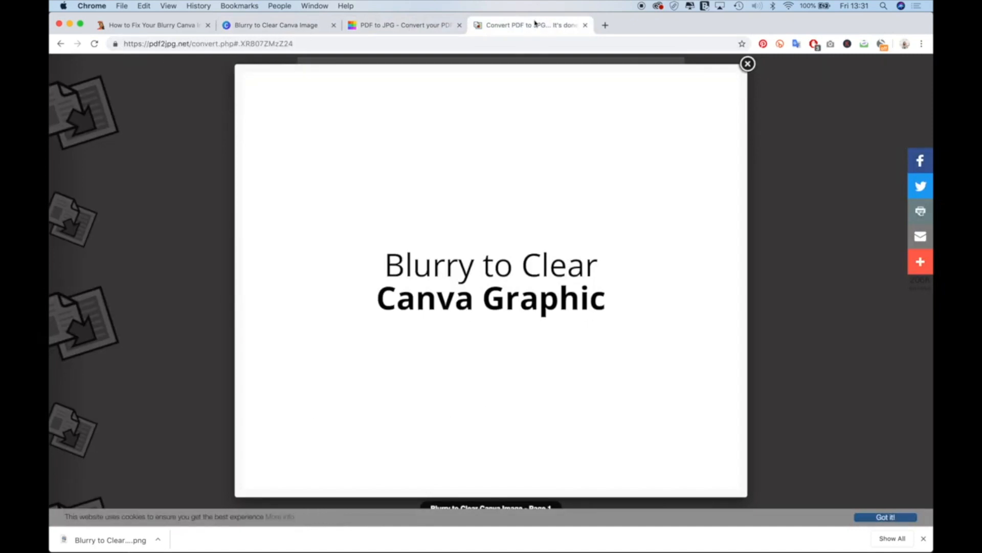